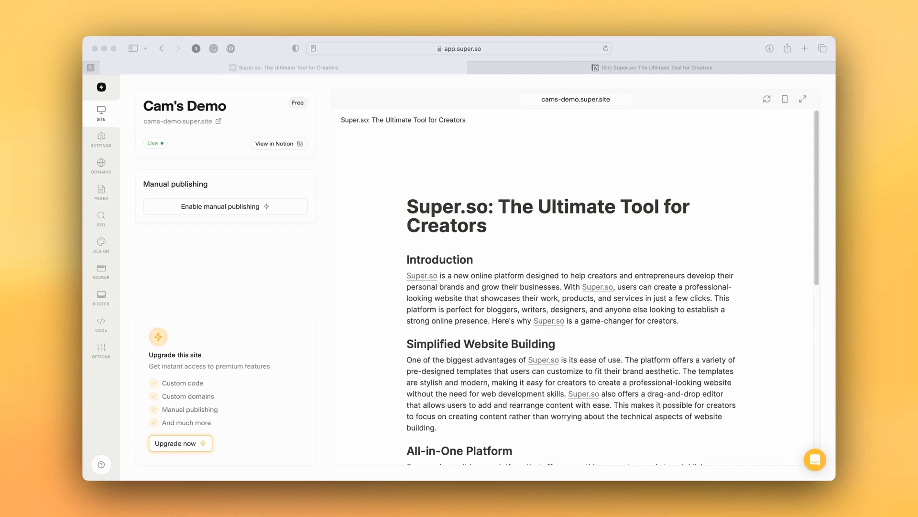
{"action": "mouse_move", "coordinate": [450, 271]}
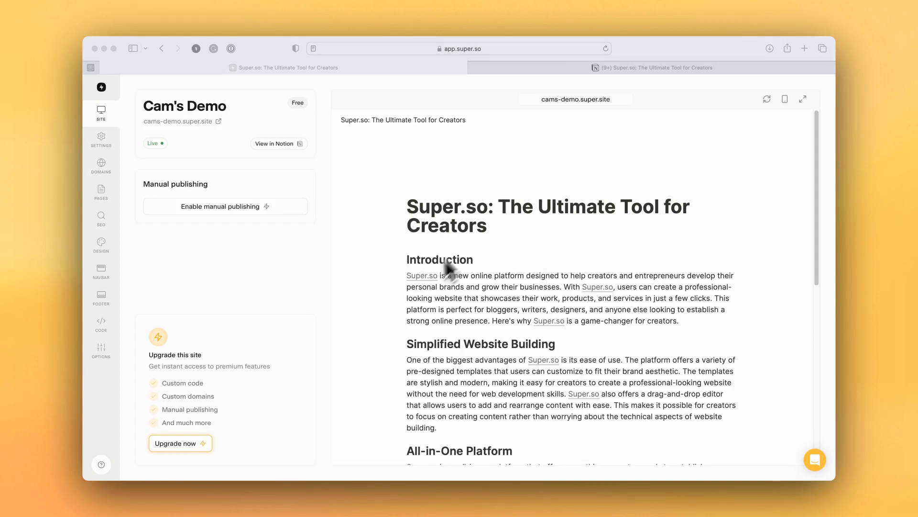
{"action": "mouse_move", "coordinate": [568, 79]}
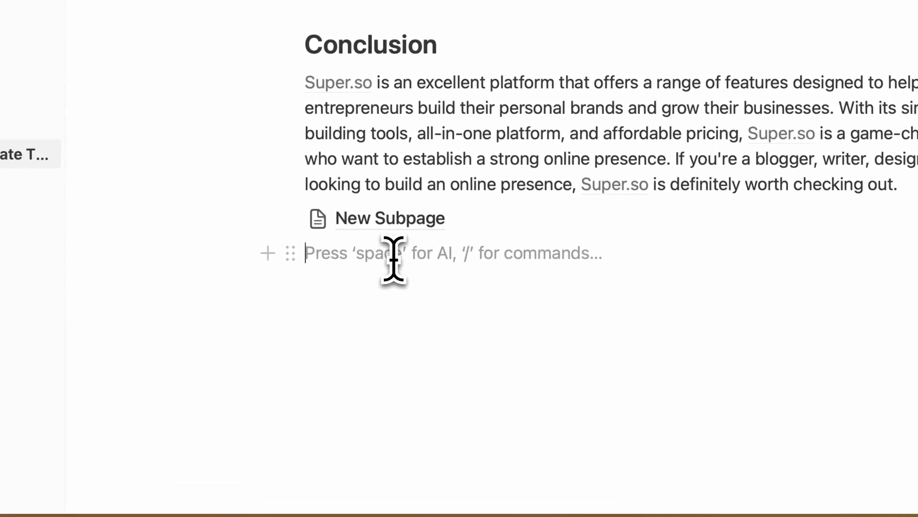
- Create and open a Notion subpage named 'Another Subpage' under the Conclusion
{"action": "type", "text": "Ano"}
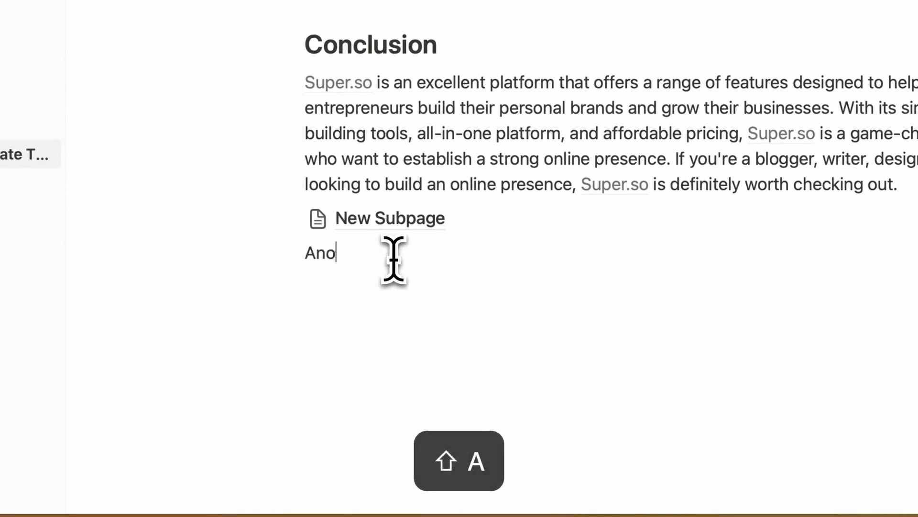
{"action": "type", "text": "ther Subpage"}
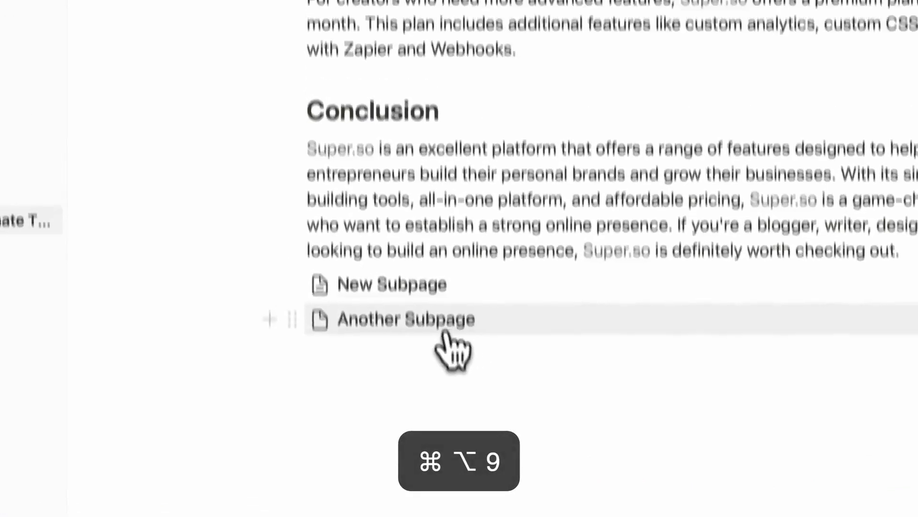
{"action": "left_click", "coordinate": [405, 319]}
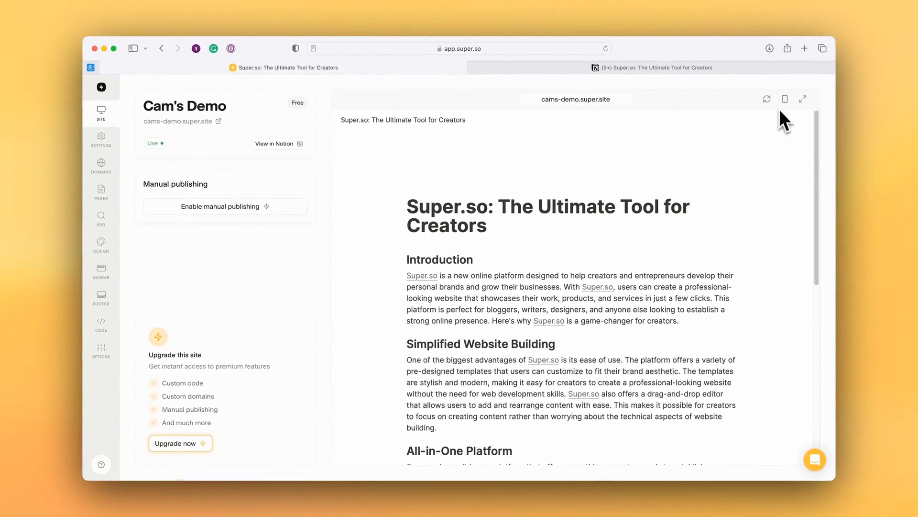
{"action": "mouse_move", "coordinate": [773, 139]}
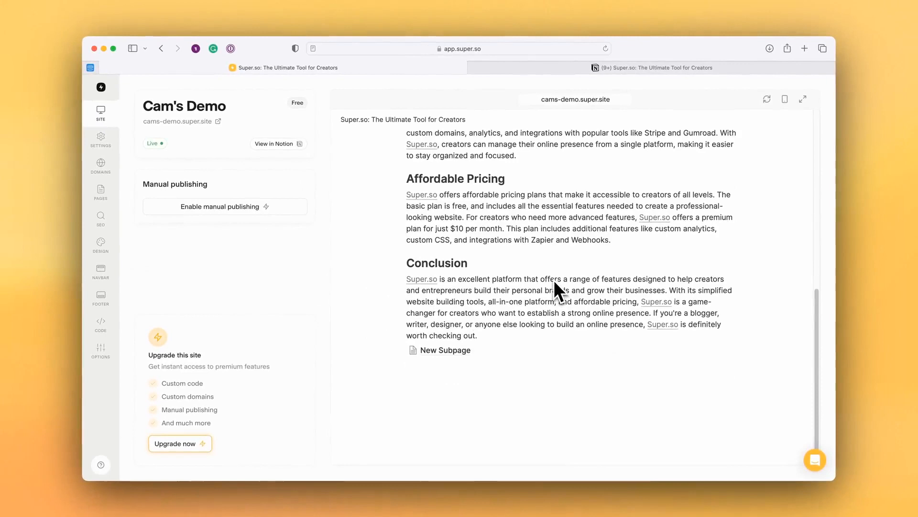
{"action": "mouse_move", "coordinate": [544, 319]}
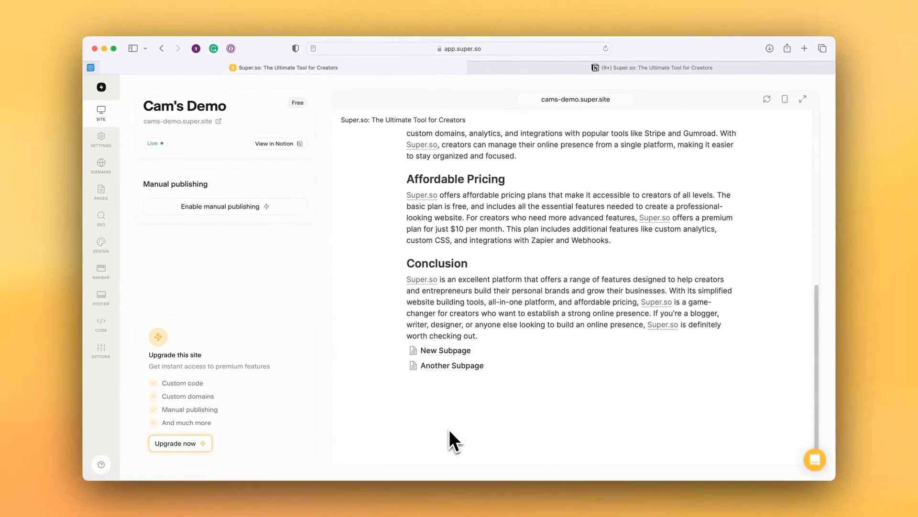
{"action": "mouse_move", "coordinate": [451, 365]}
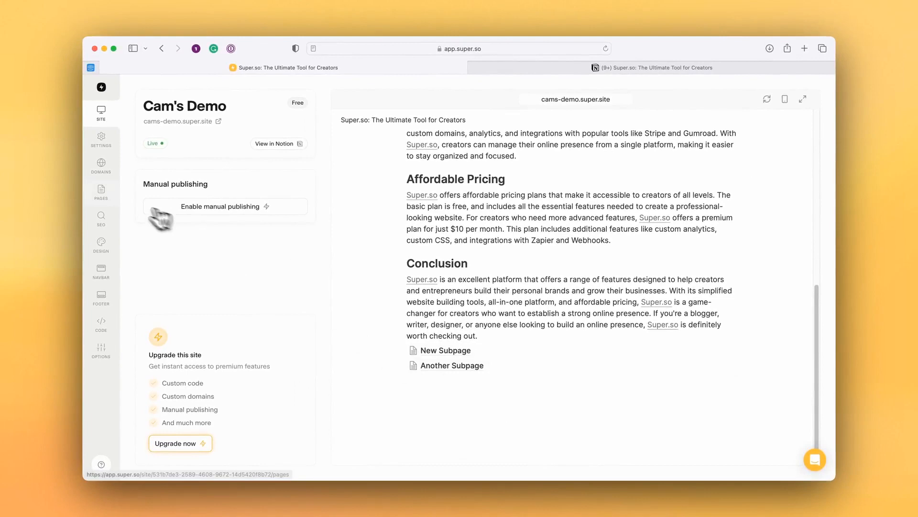
- Reload the Super.so Pages list and preview the new /another-subpage page
{"action": "left_click", "coordinate": [100, 191]}
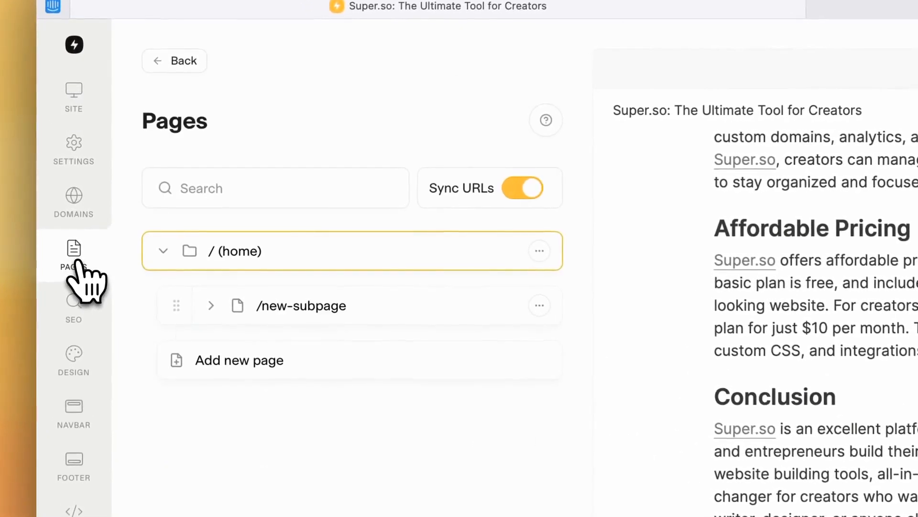
{"action": "key", "text": "cmd+r"}
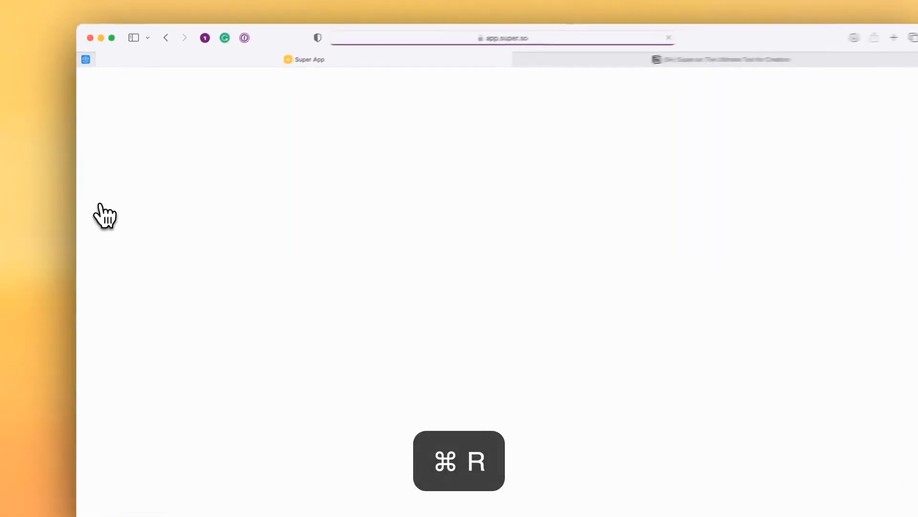
{"action": "key", "text": "cmd+r"}
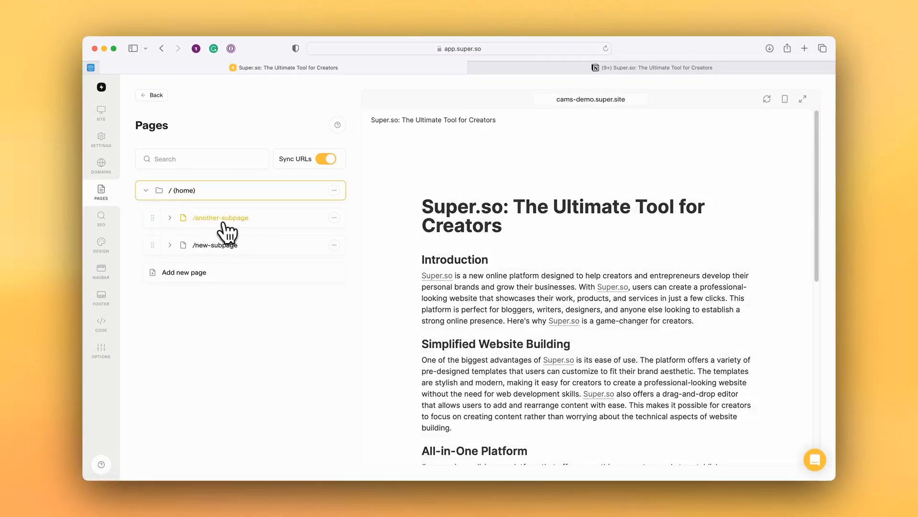
{"action": "left_click", "coordinate": [221, 217]}
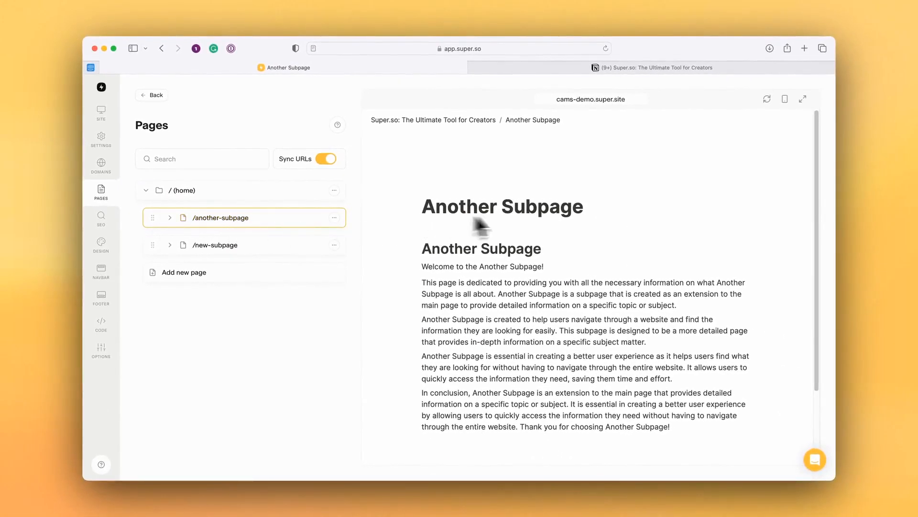
{"action": "mouse_move", "coordinate": [560, 228]}
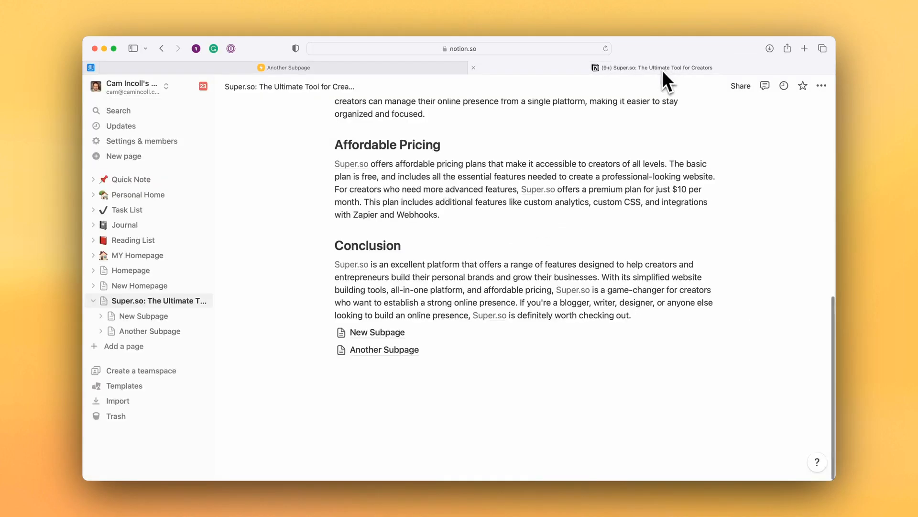
- In Notion, extend the page title to 'Another Subpage - New name/title'
{"action": "left_click", "coordinate": [385, 349]}
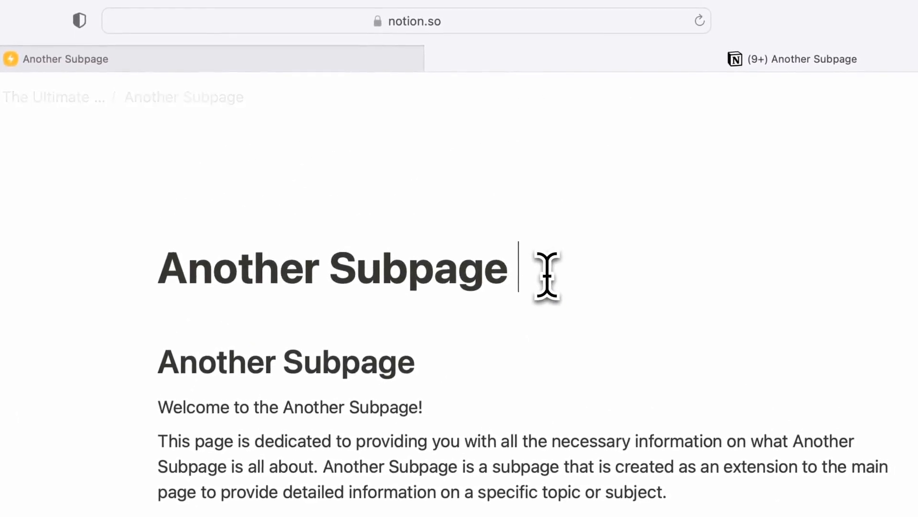
{"action": "type", "text": "- New name"}
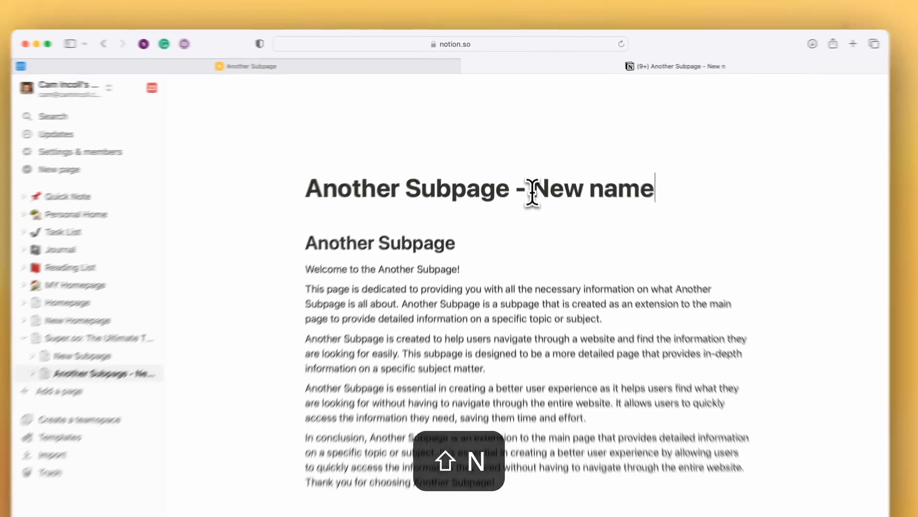
{"action": "type", "text": "/title"}
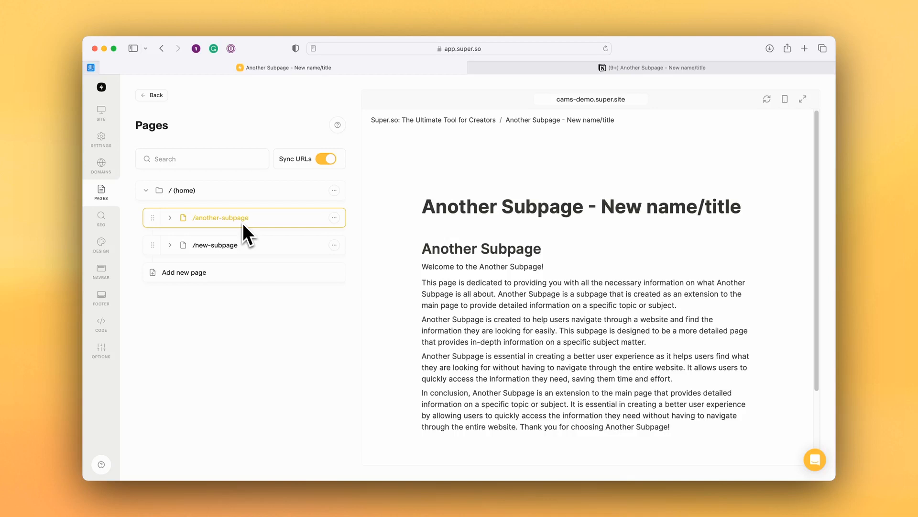
{"action": "mouse_move", "coordinate": [524, 229]}
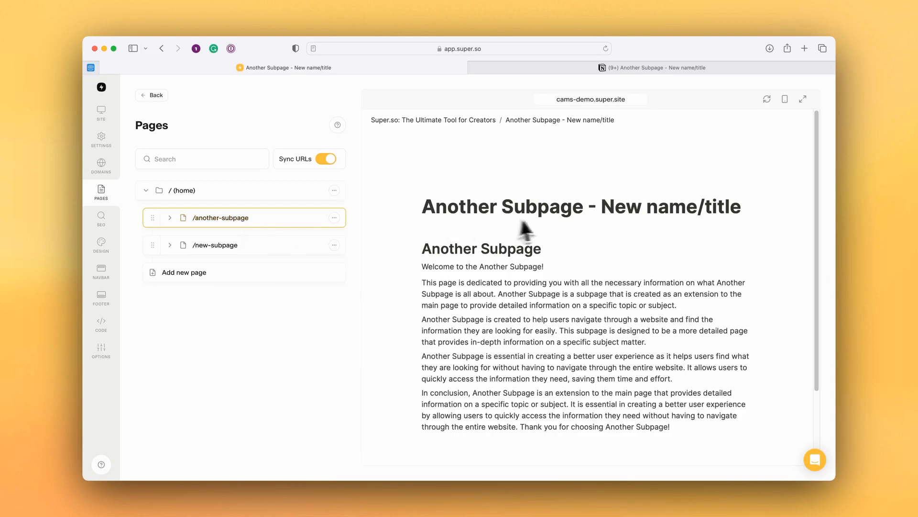
{"action": "mouse_move", "coordinate": [549, 232]}
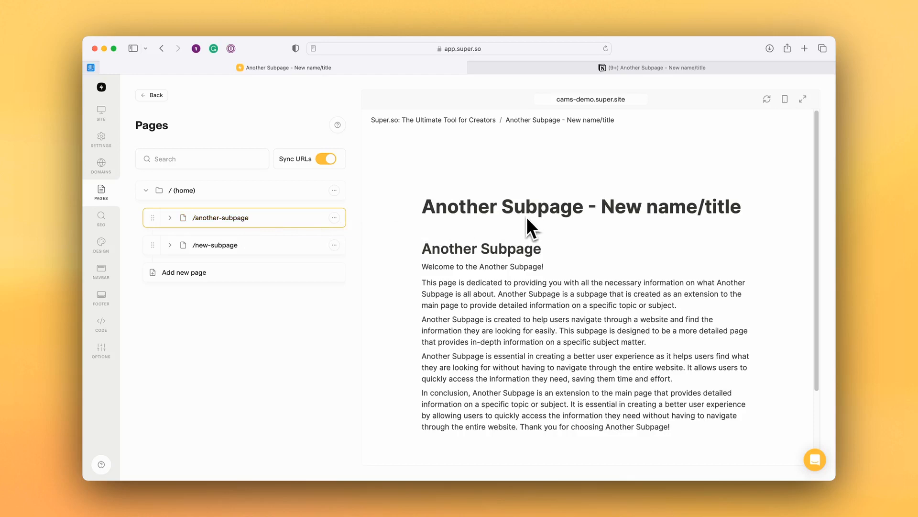
- Show the page actions menu for /another-subpage in Super.so
{"action": "left_click", "coordinate": [334, 217]}
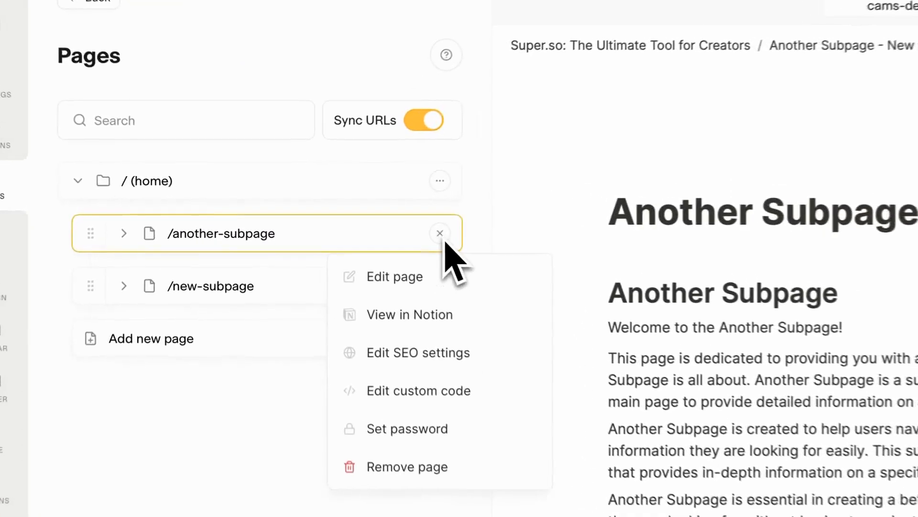